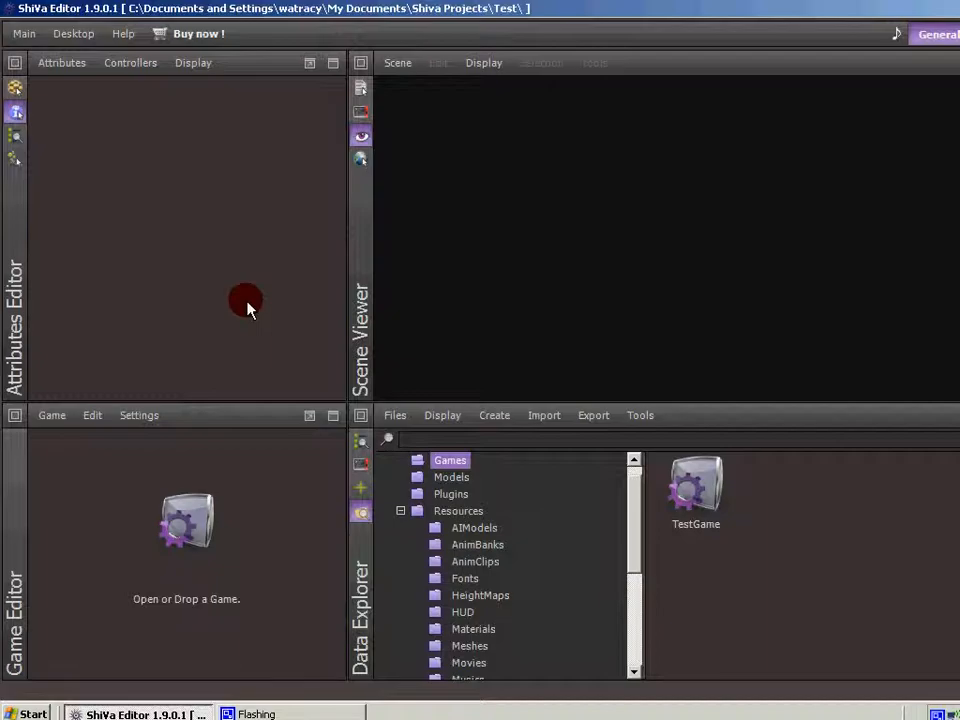
mouse_move(128, 488)
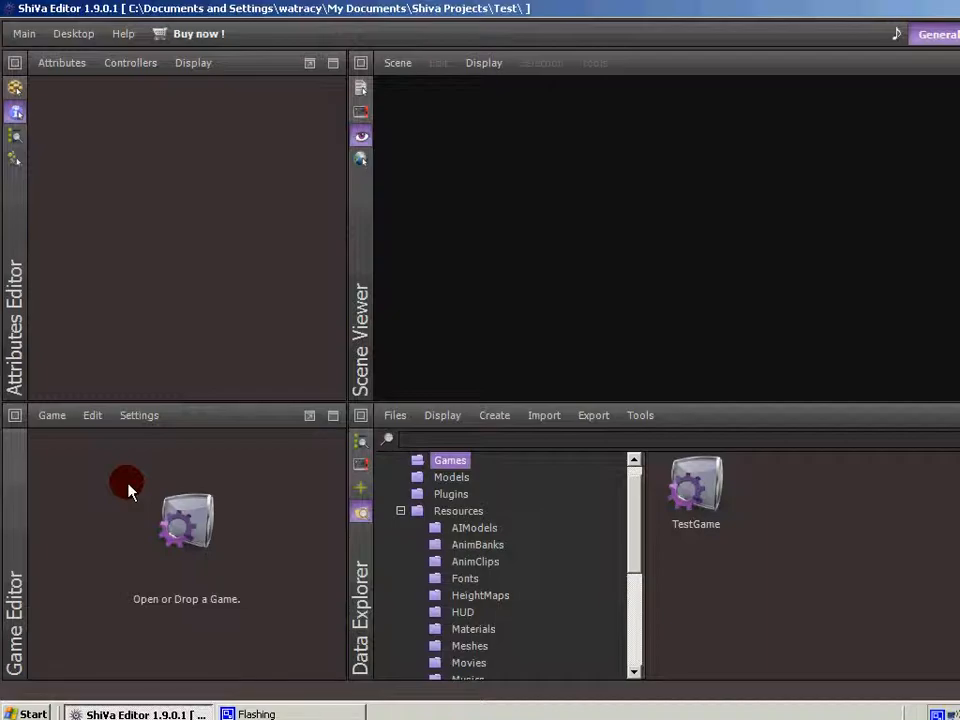
mouse_move(122, 472)
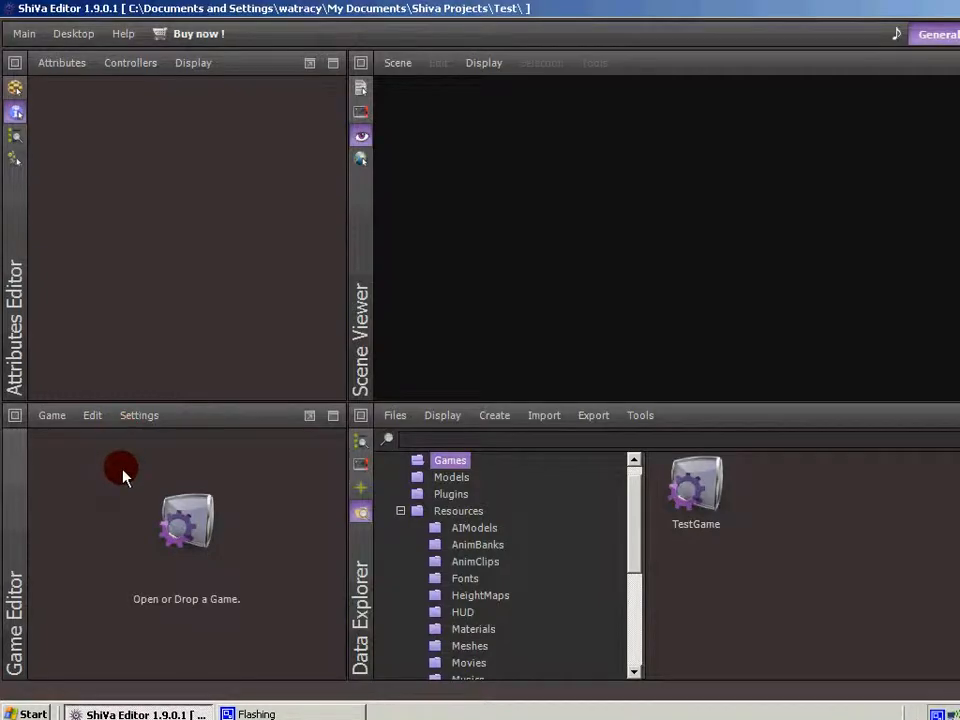
mouse_move(156, 516)
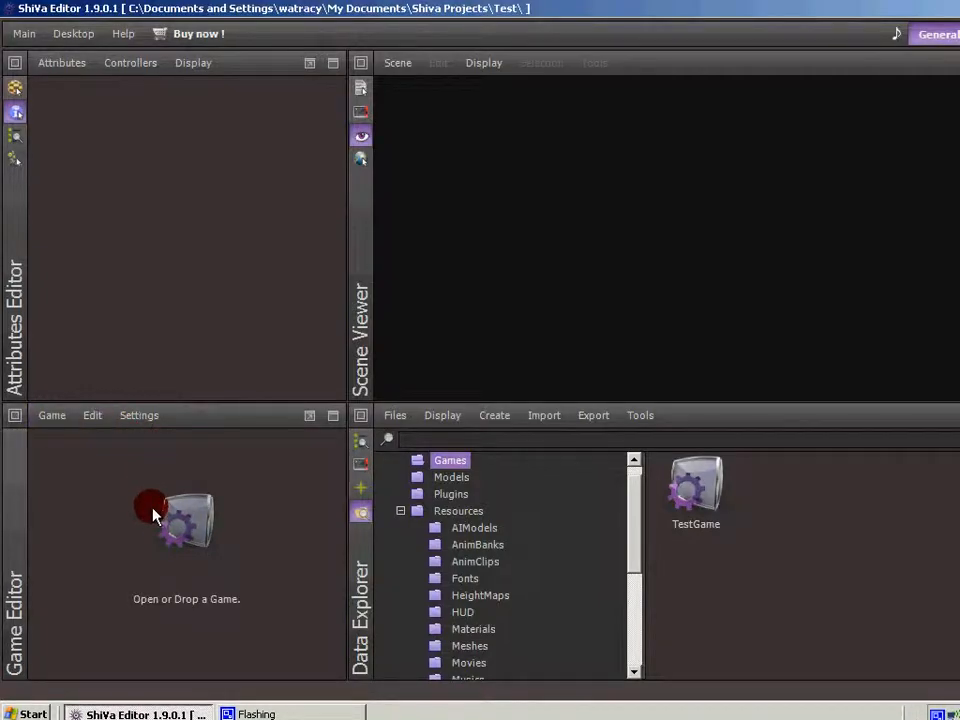
mouse_move(186, 532)
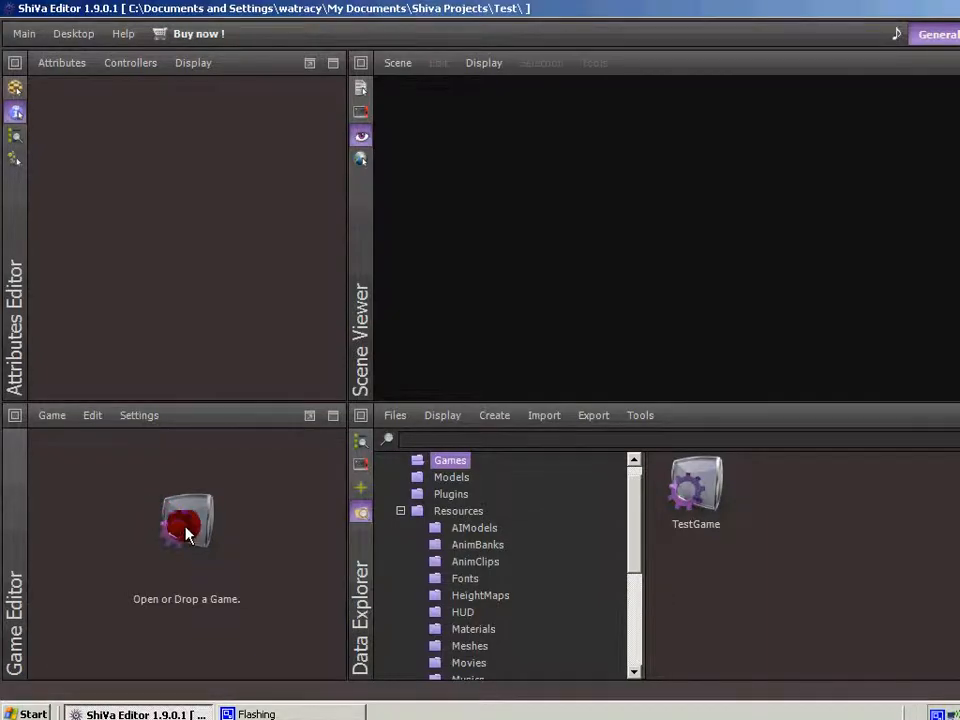
Step: Open TestGame in the Game Editor and select the User Main Camera field on its Main settings
click(186, 524)
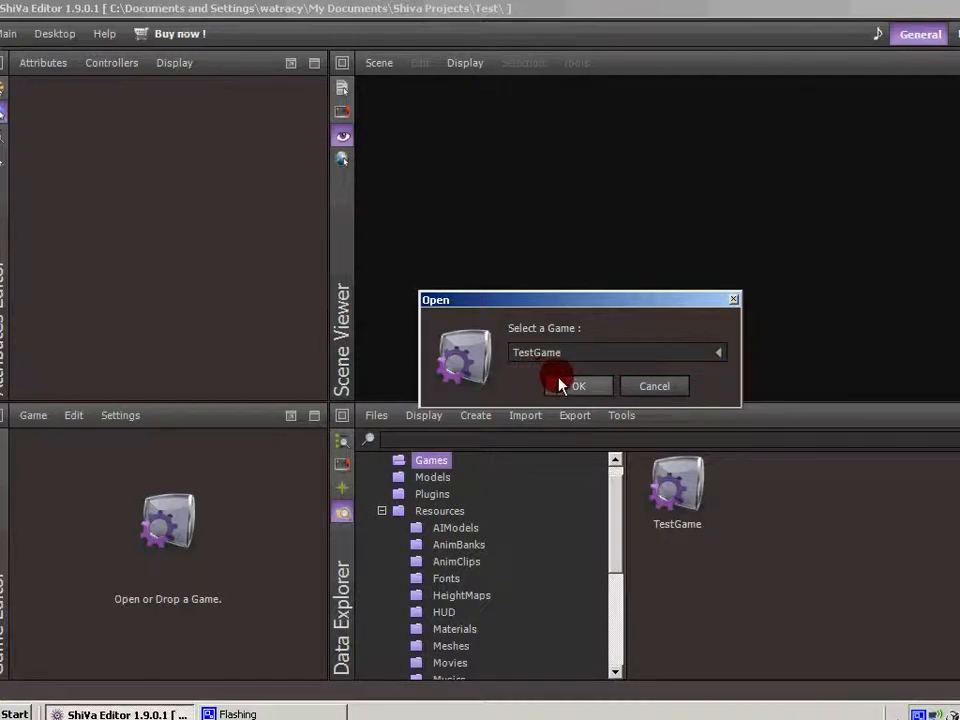
click(576, 384)
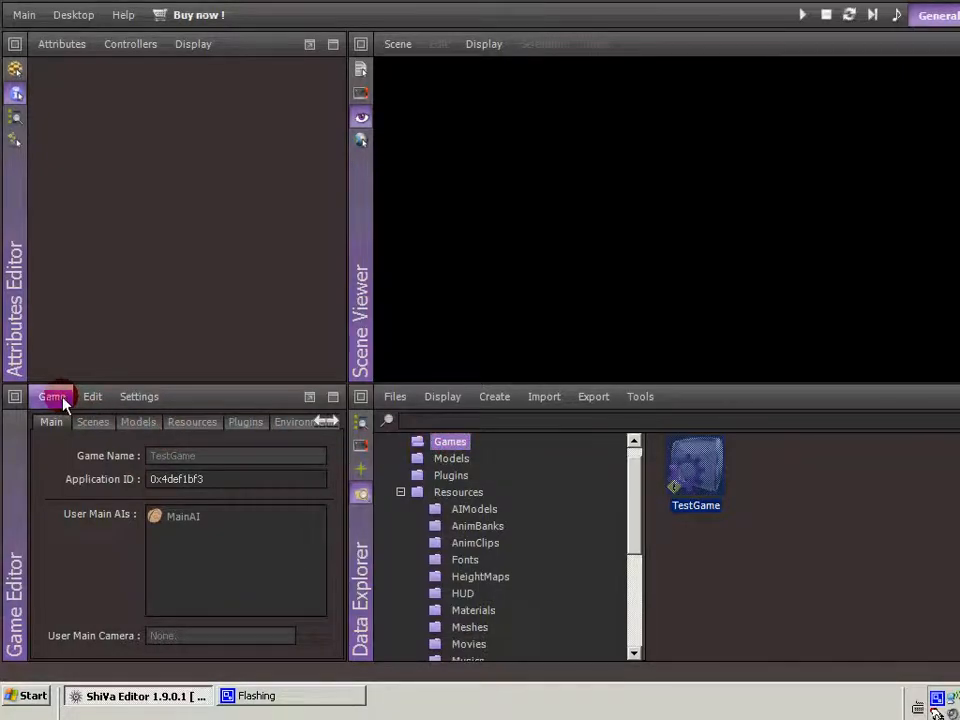
click(52, 396)
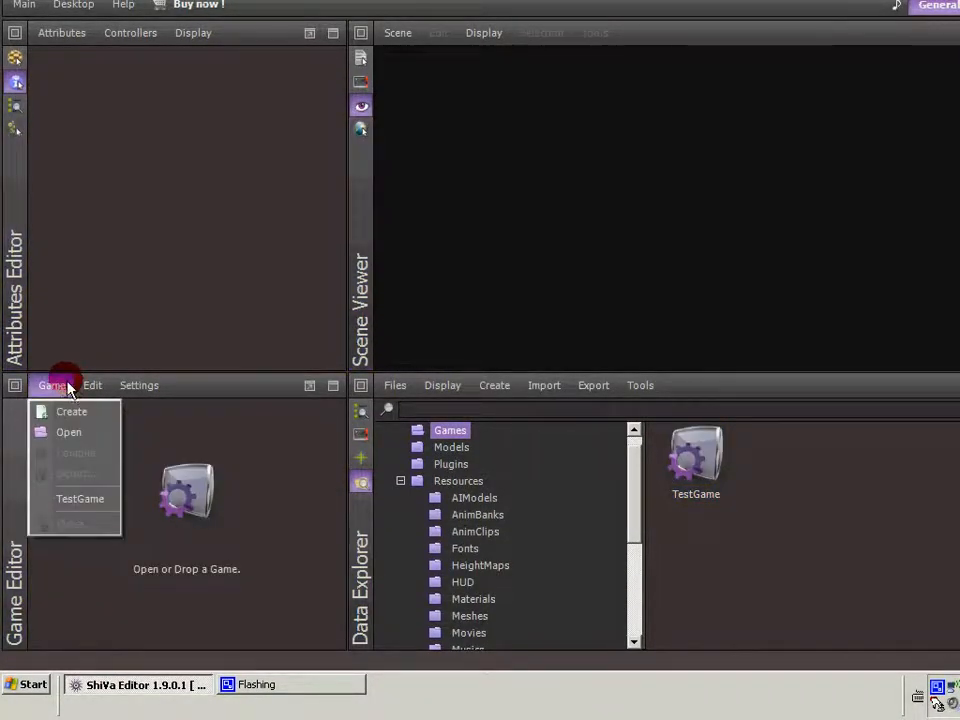
click(268, 508)
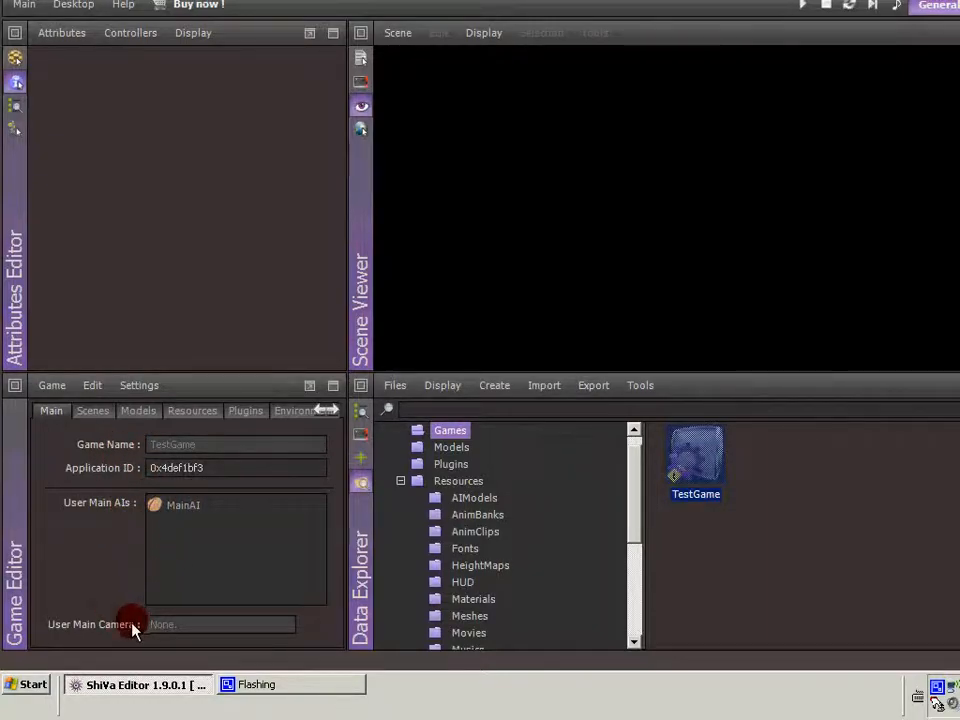
click(180, 504)
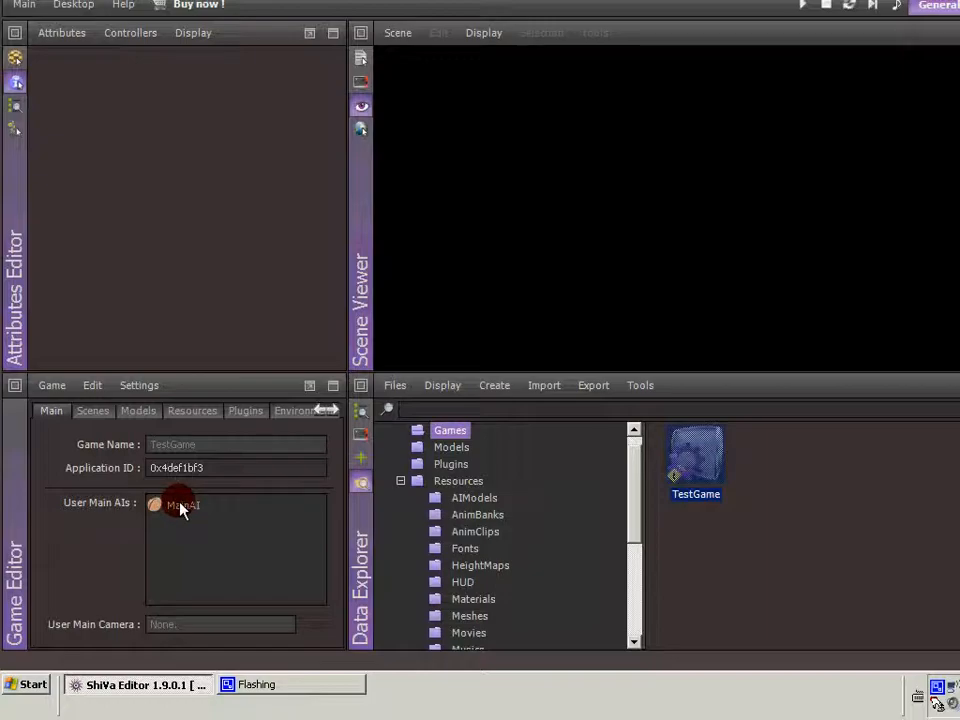
Step: View TestGame's scene list (one level) and then its empty additional object models list
click(92, 410)
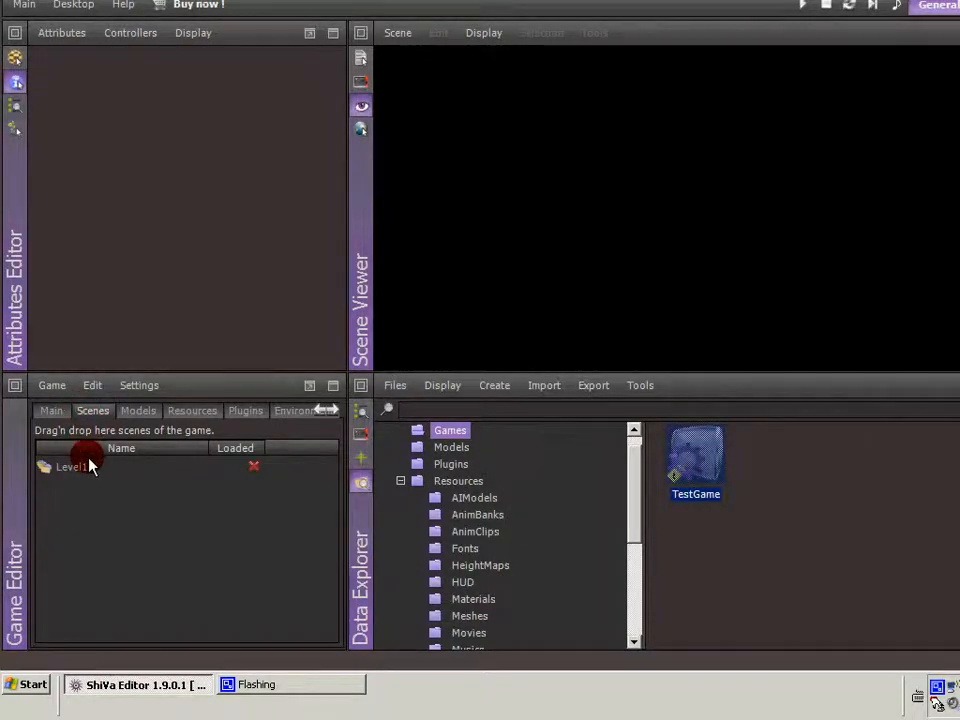
mouse_move(84, 476)
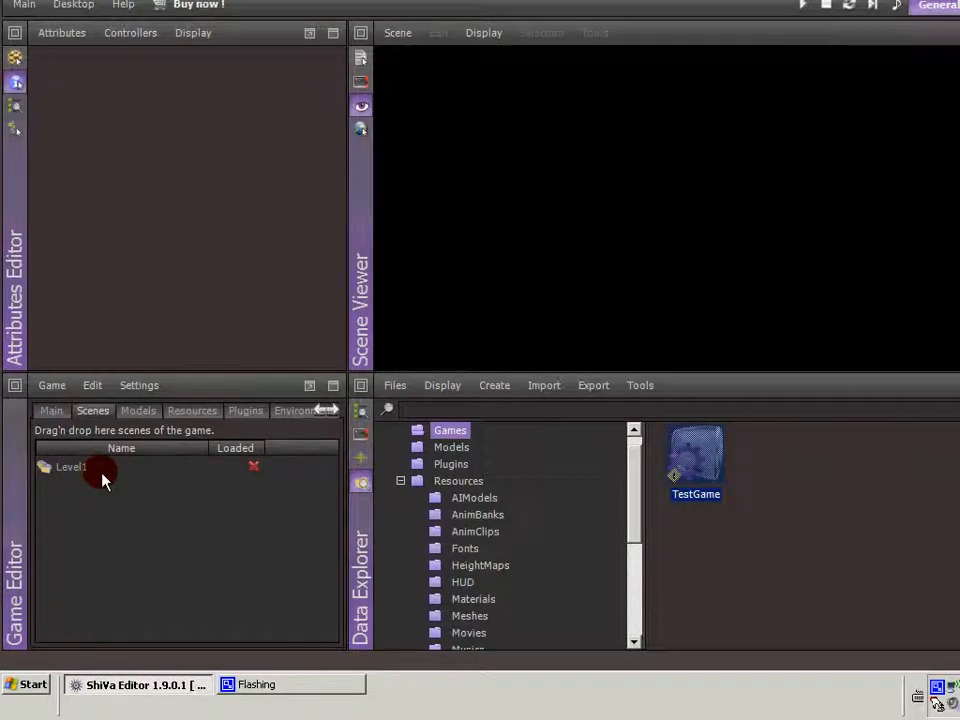
click(138, 412)
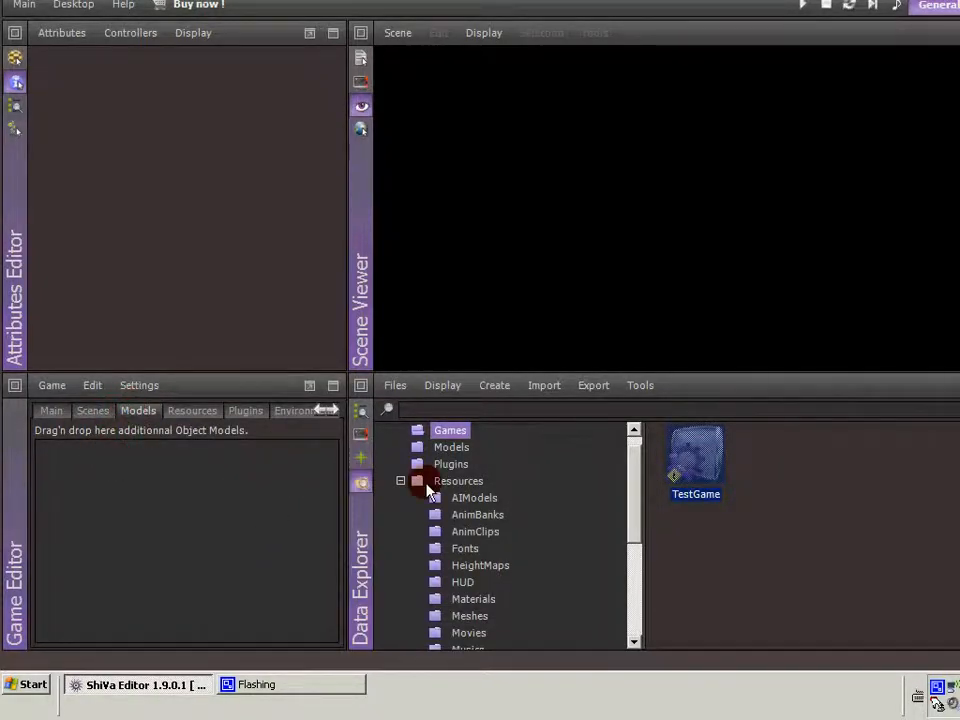
Step: Show the Models folder (Ball, MainCamera) in Data Explorer and view TestGame's empty resources list
click(452, 448)
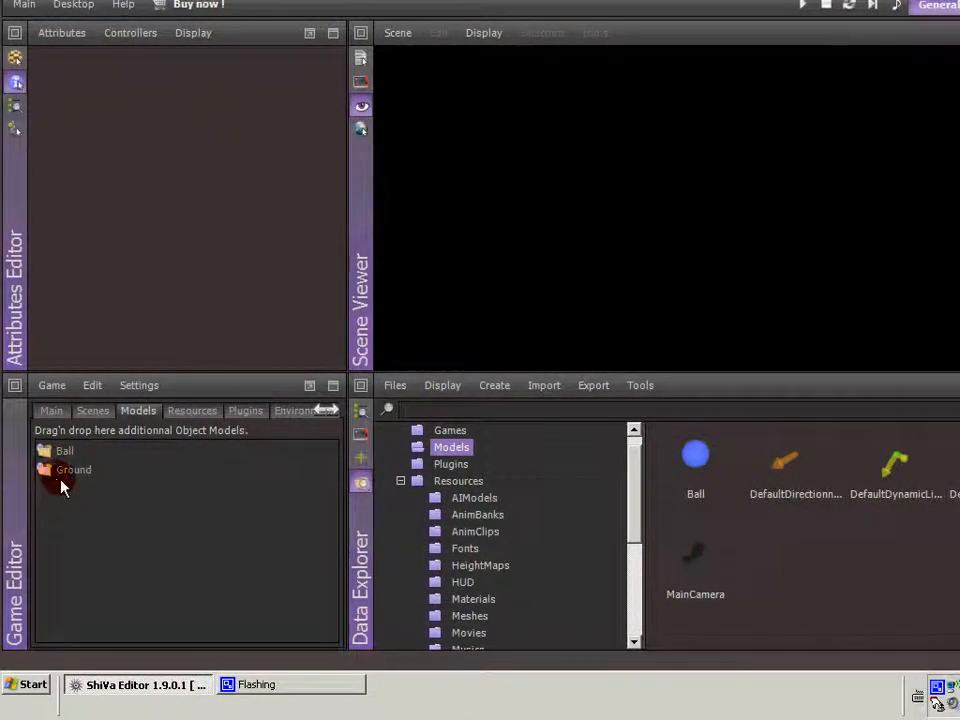
mouse_move(96, 492)
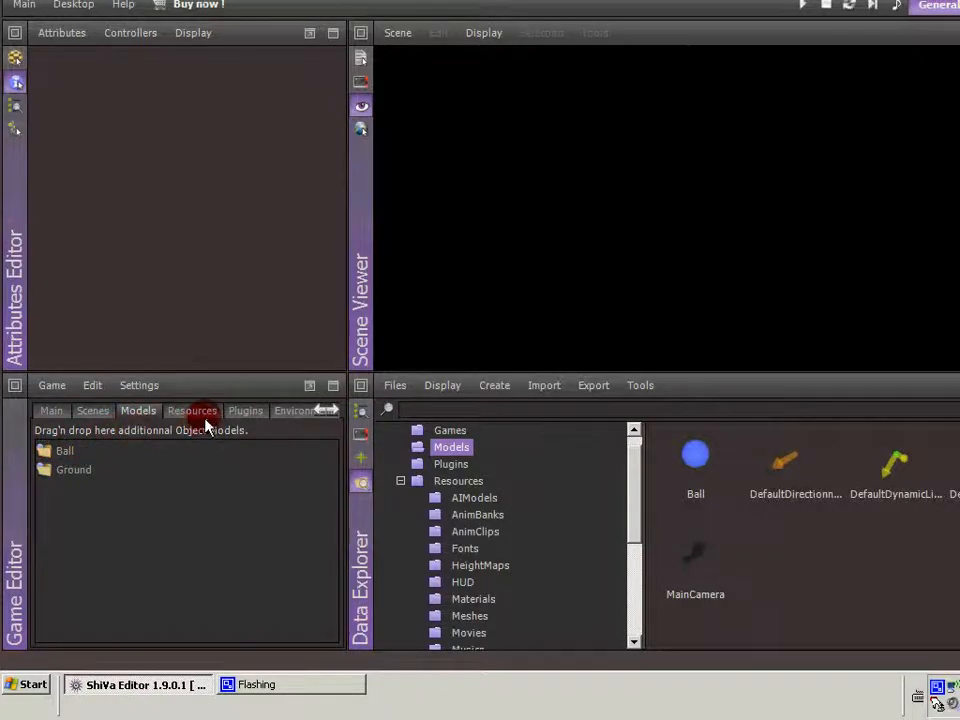
click(192, 410)
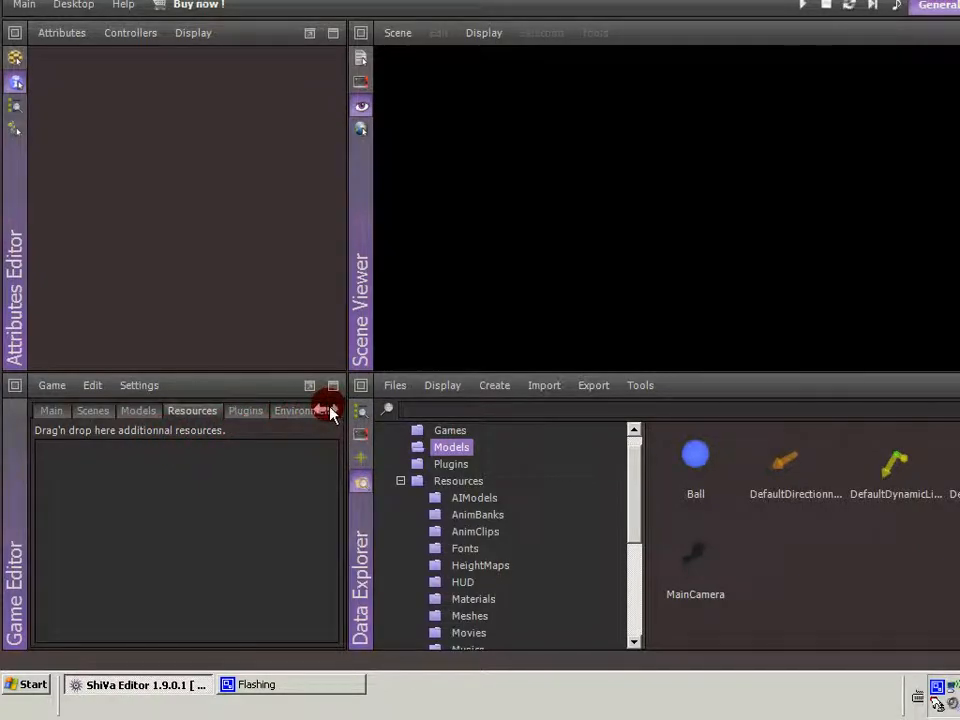
mouse_move(284, 418)
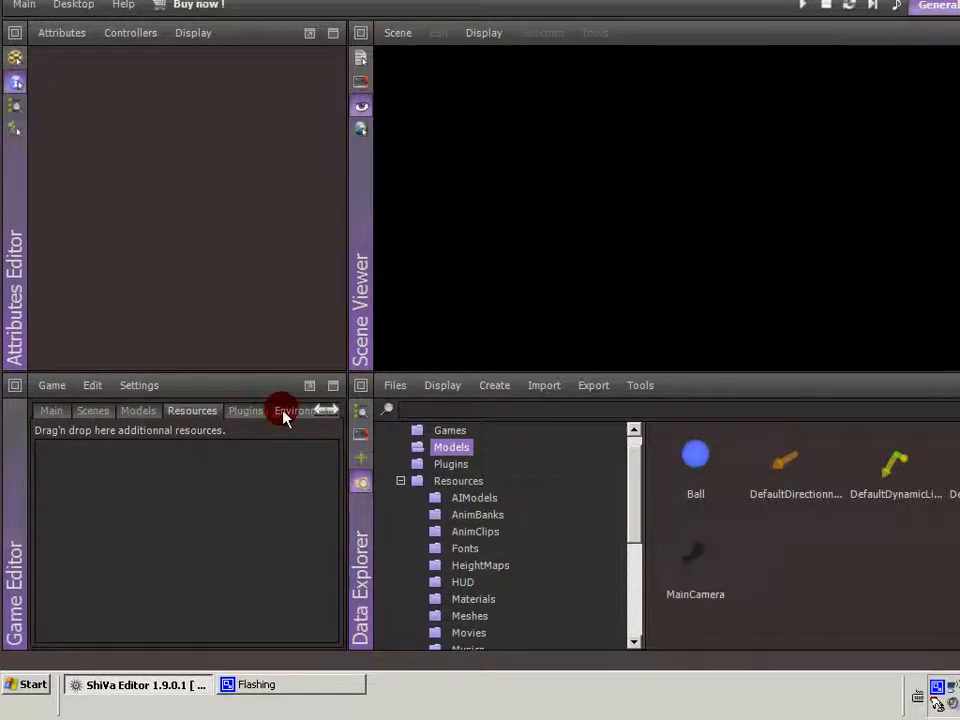
mouse_move(246, 412)
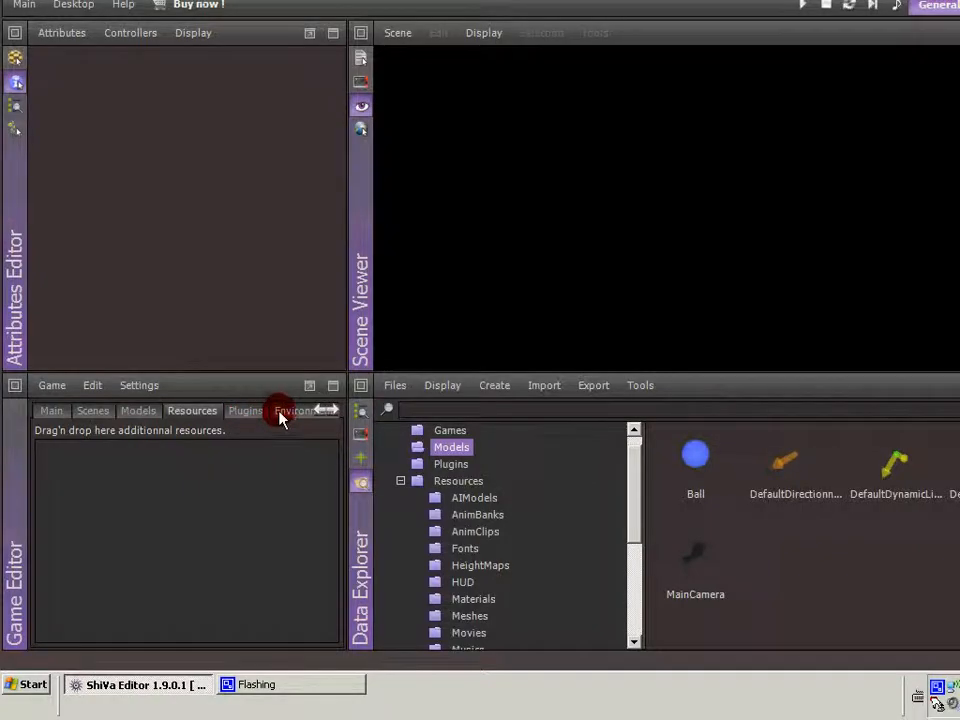
Step: Browse the Edit and Game menus, then return to TestGame's Main settings listing MainAI
click(92, 384)
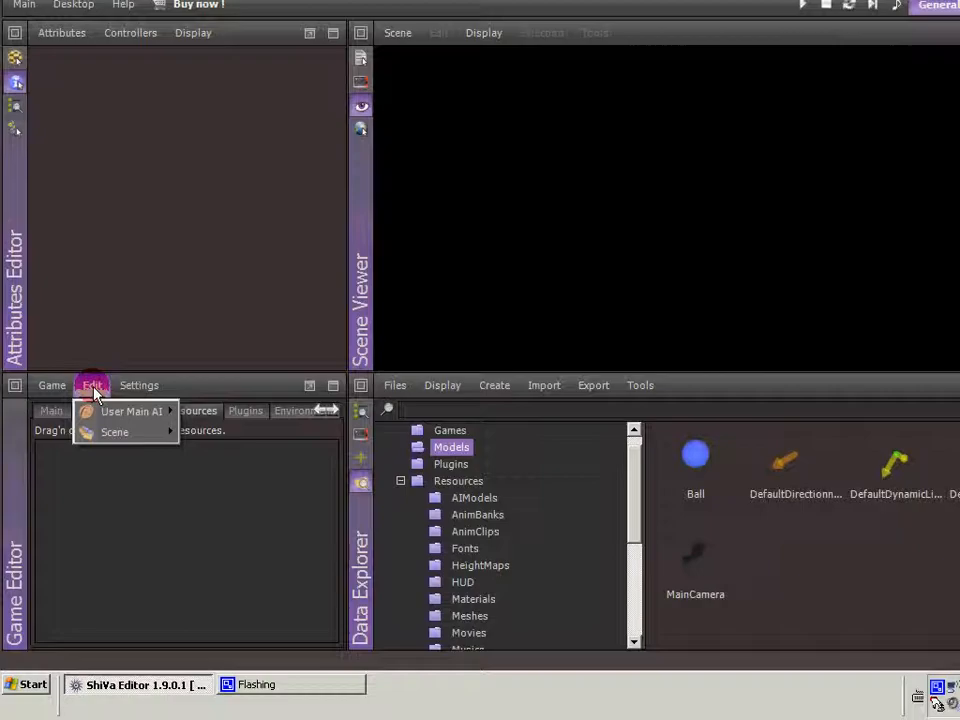
click(52, 384)
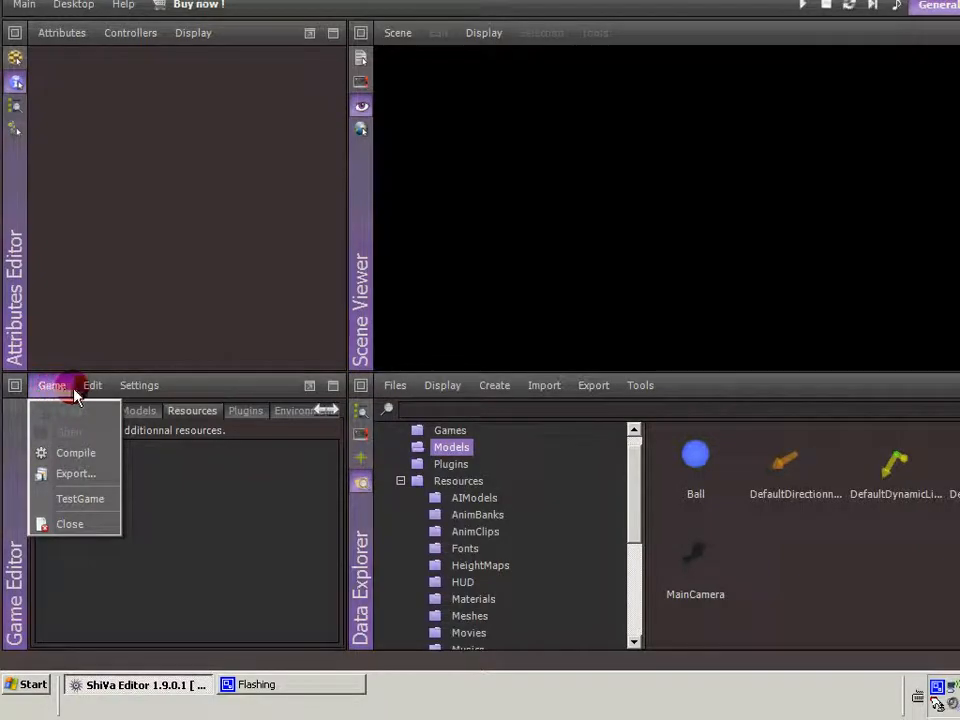
click(92, 384)
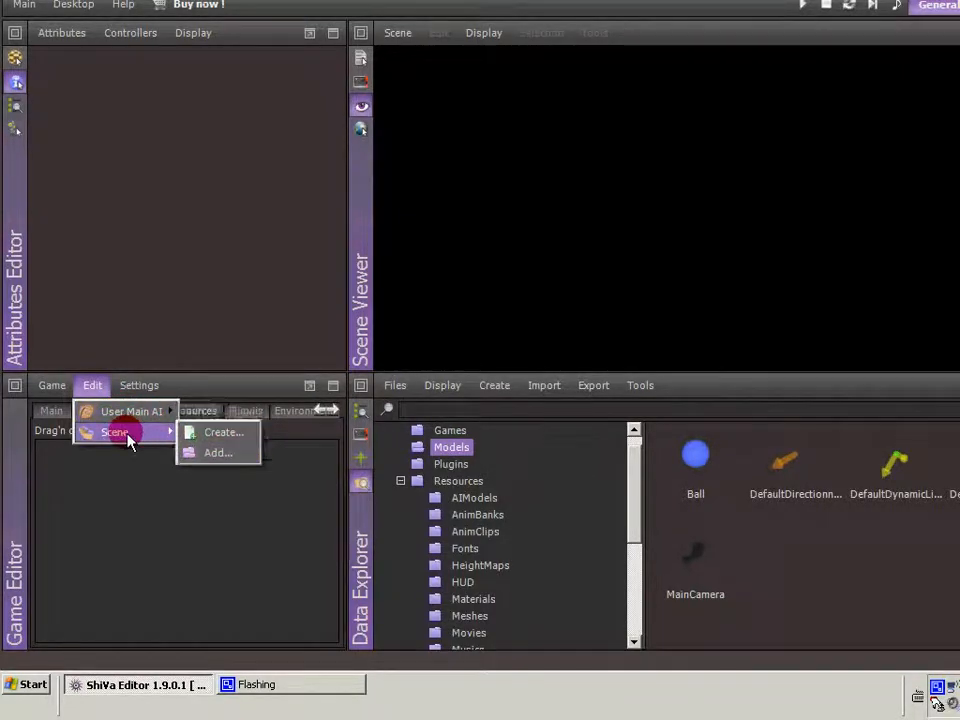
click(138, 384)
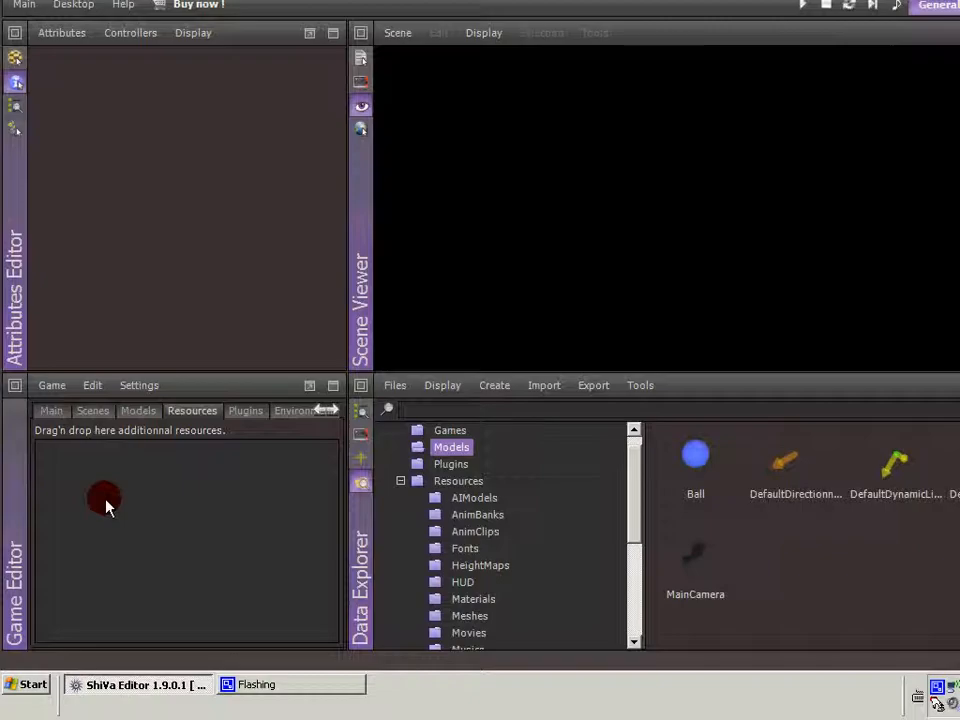
click(52, 412)
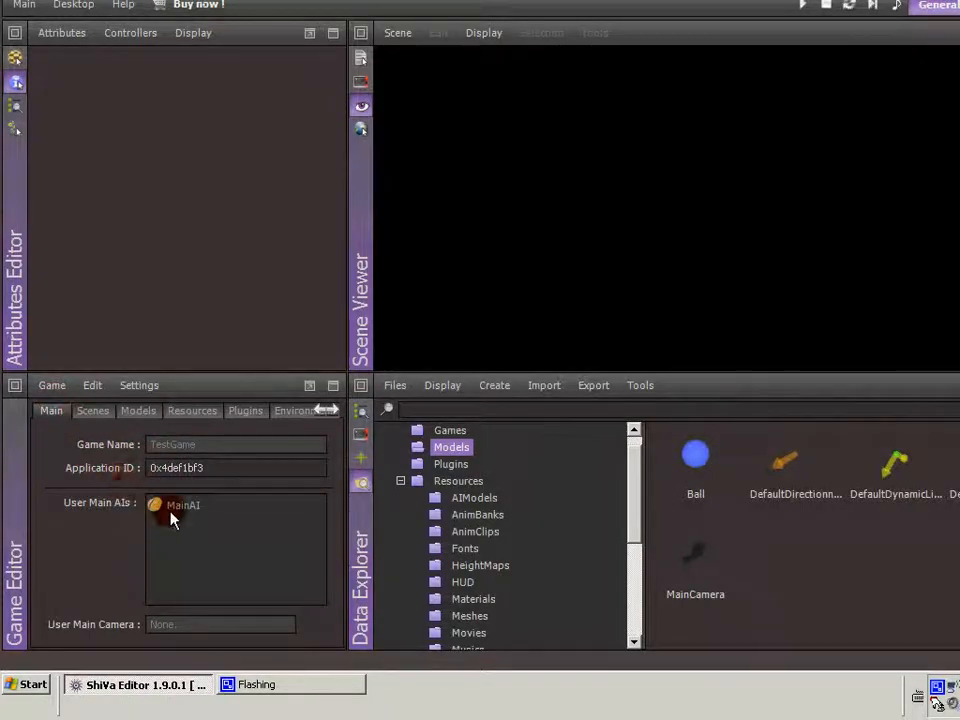
Step: Remove MainAI from TestGame's user main AIs and return to the Edit menu for user main AIs
click(184, 504)
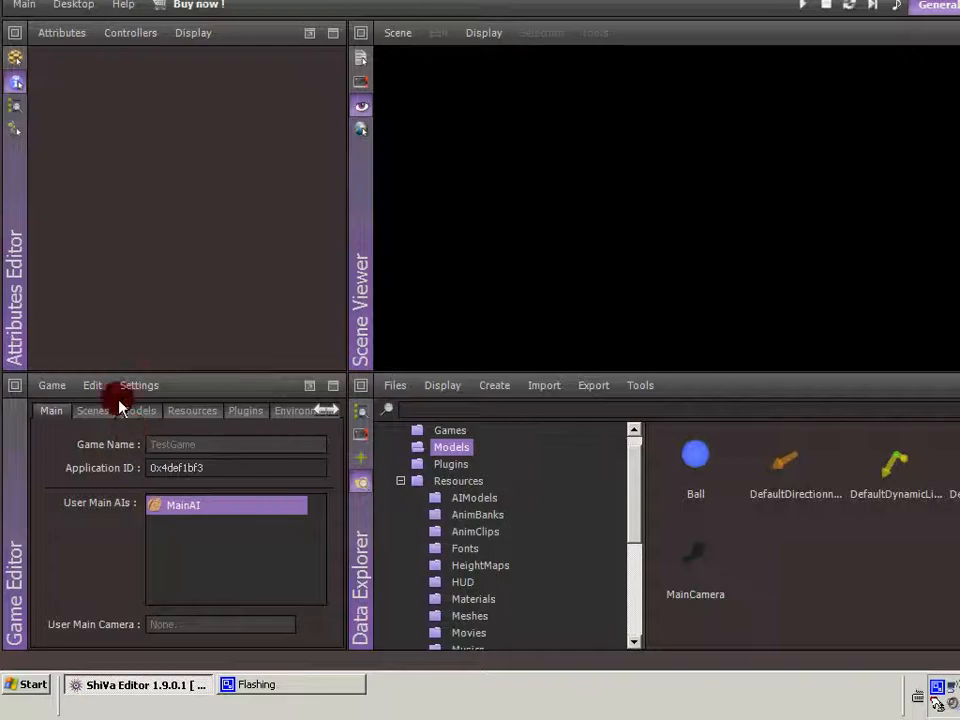
click(92, 384)
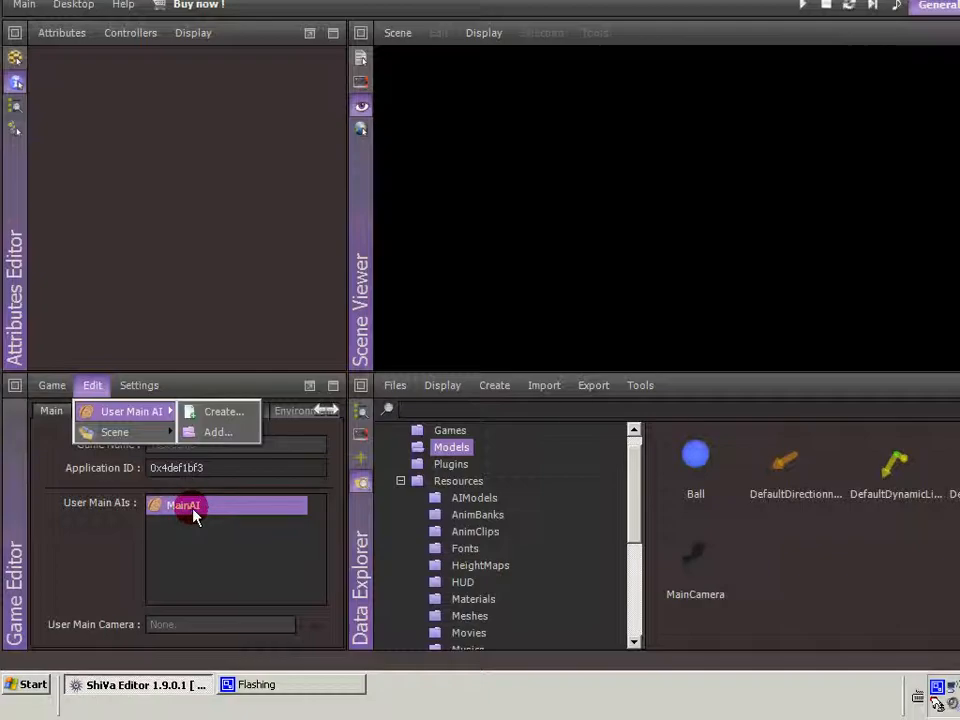
right_click(190, 504)
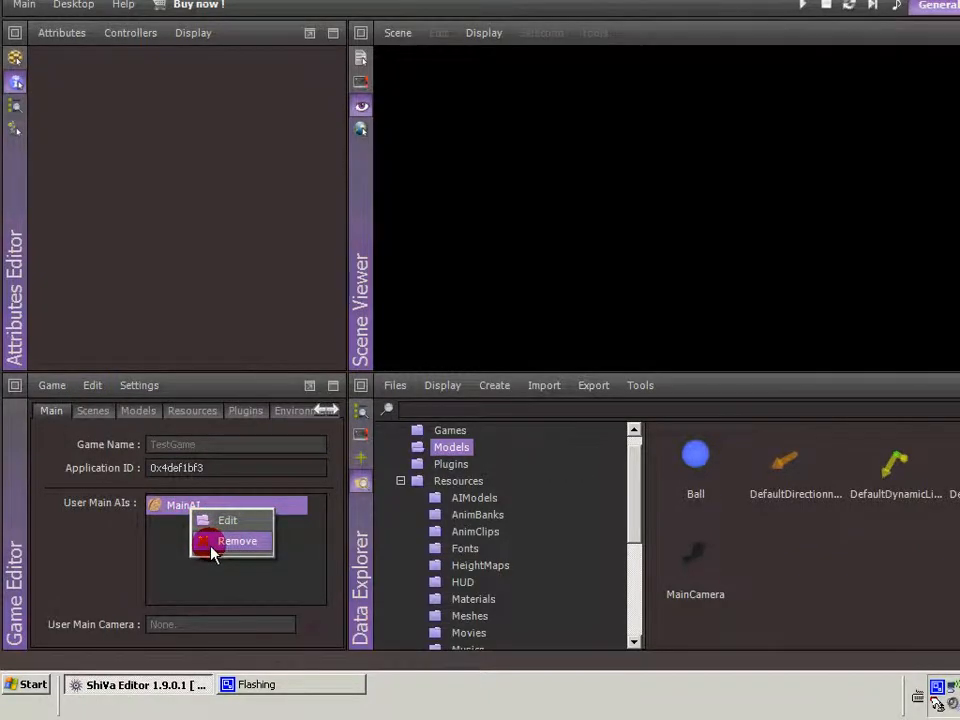
click(236, 540)
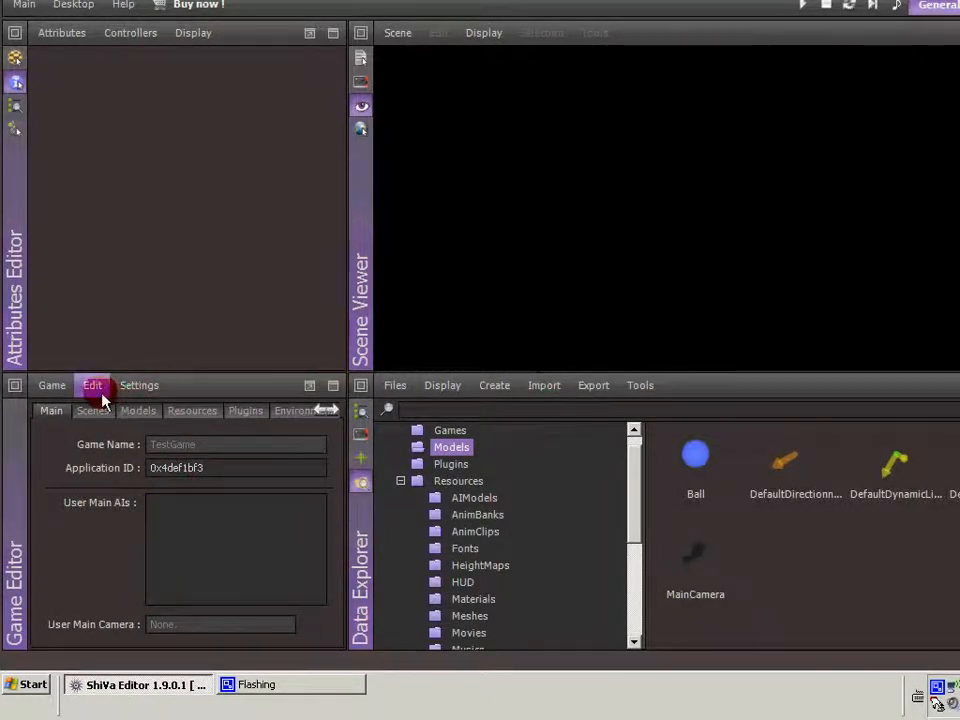
click(92, 384)
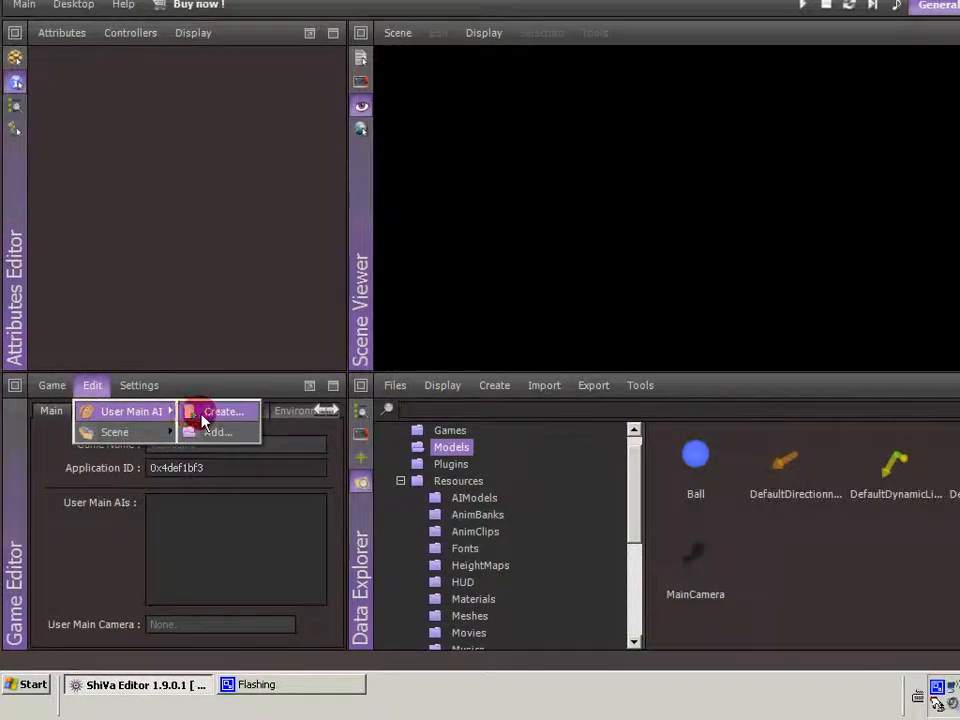
Step: Create a new user main AI named MainAI2 for TestGame
click(222, 412)
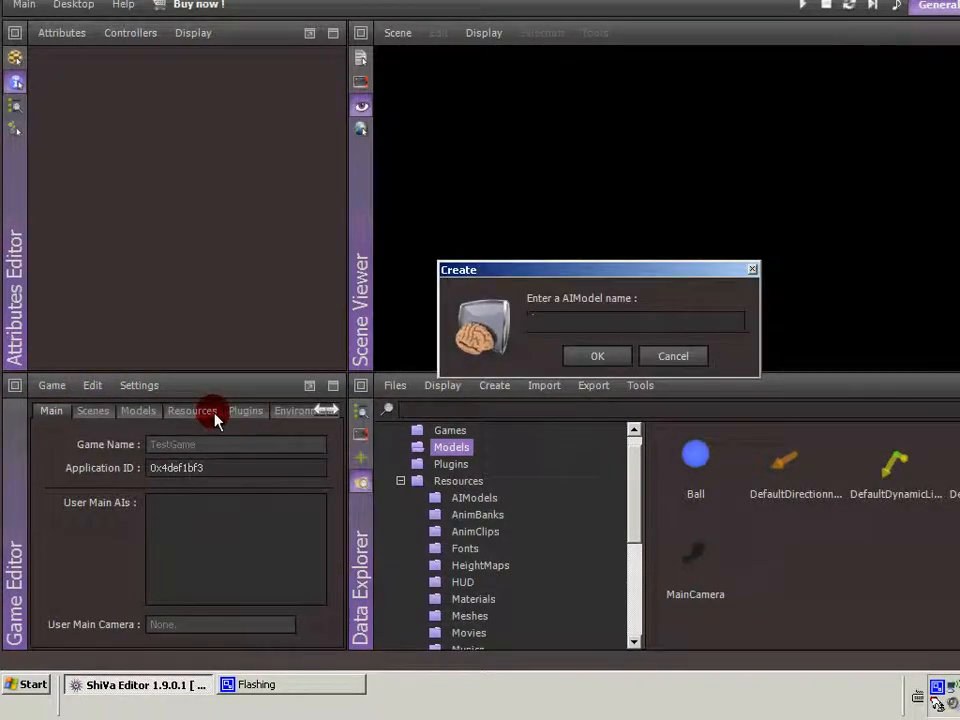
text(Ma)
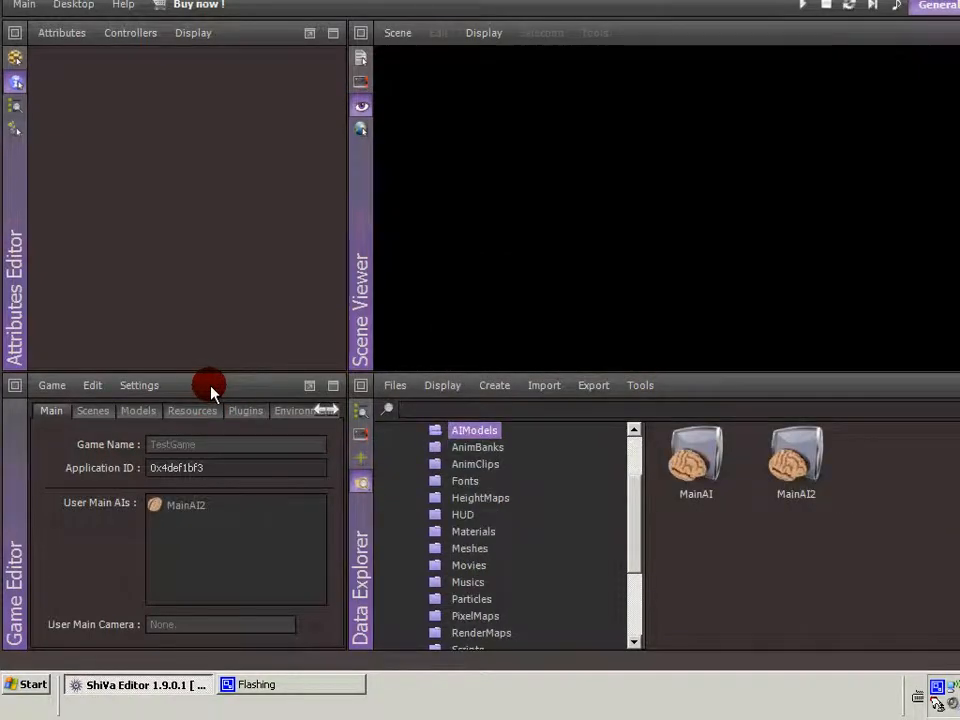
click(184, 504)
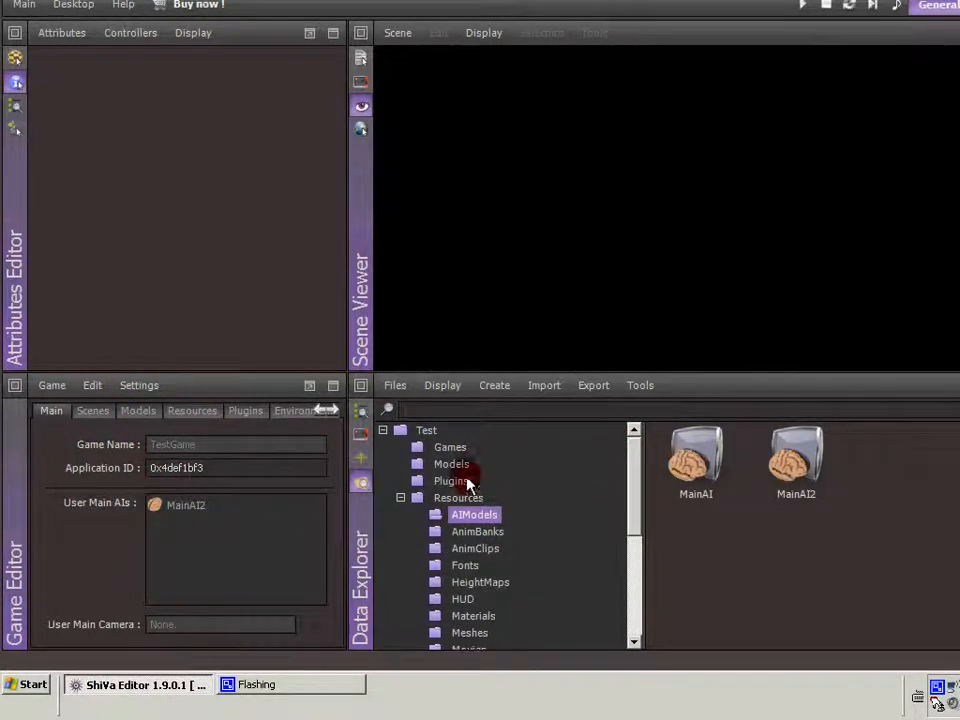
Step: Set MainCamera as TestGame's user main camera and switch to the game's scene list
click(450, 464)
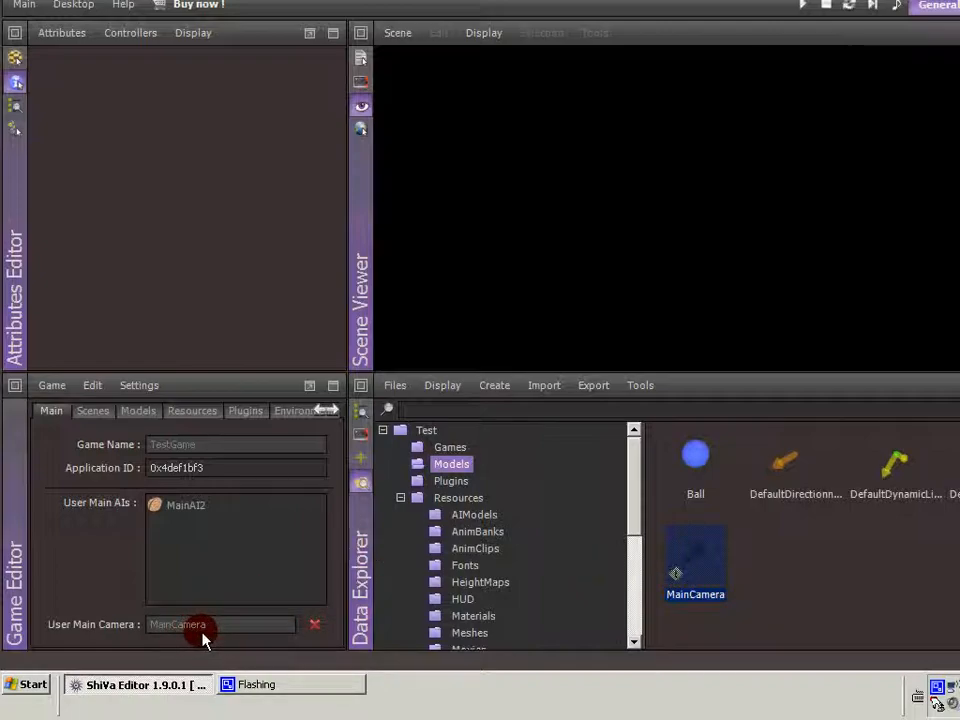
click(92, 412)
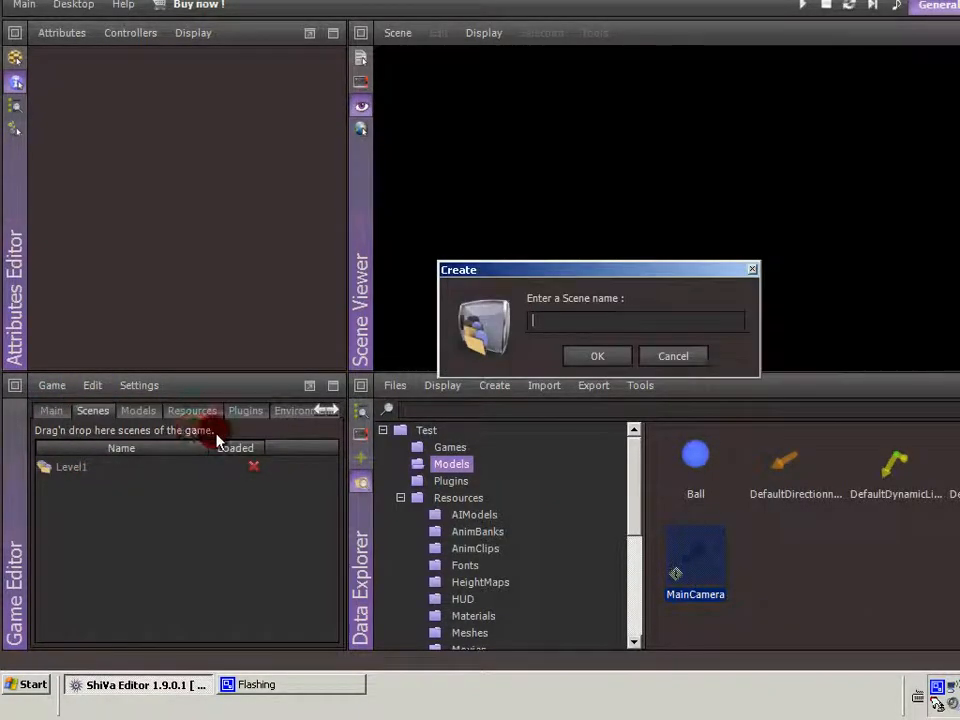
Step: Create a new scene named Level2 alongside Level1 and load it in the Scene Viewer
text(Le)
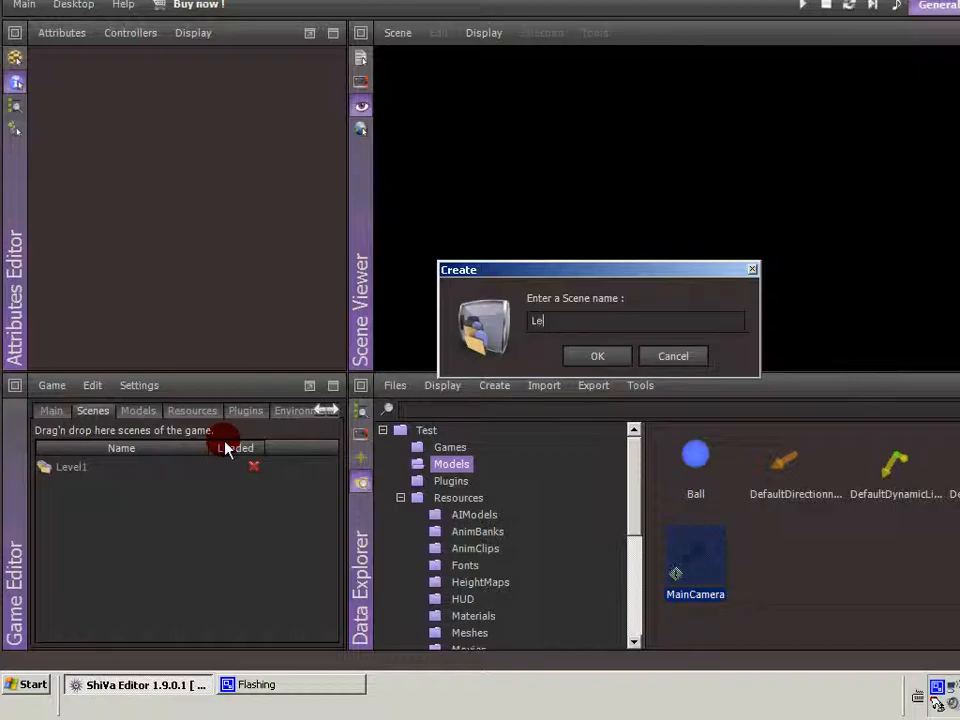
click(596, 356)
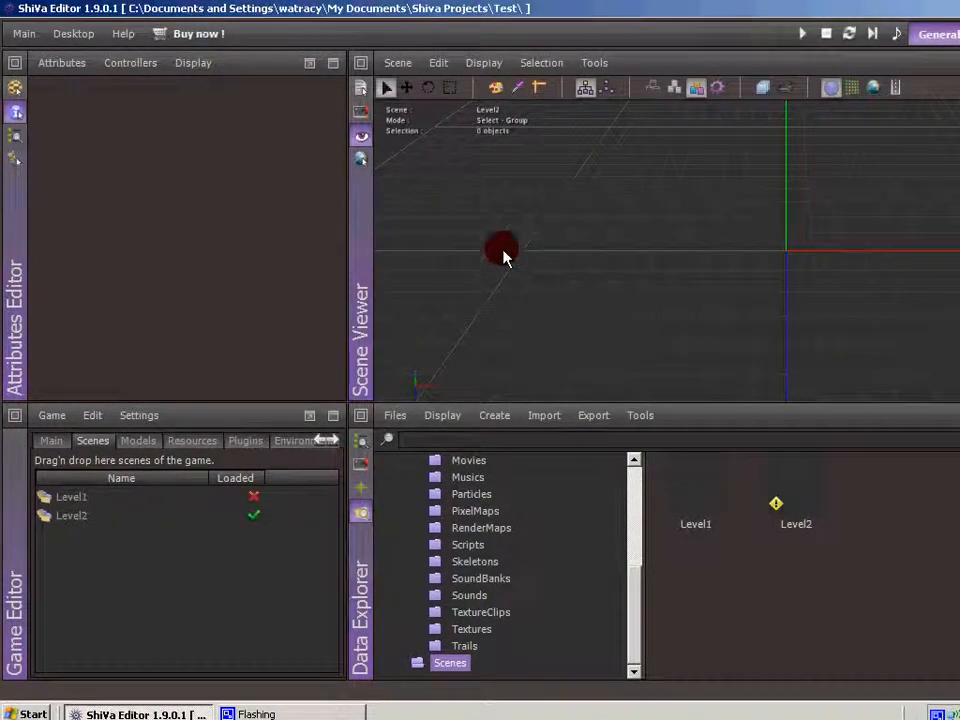
click(72, 496)
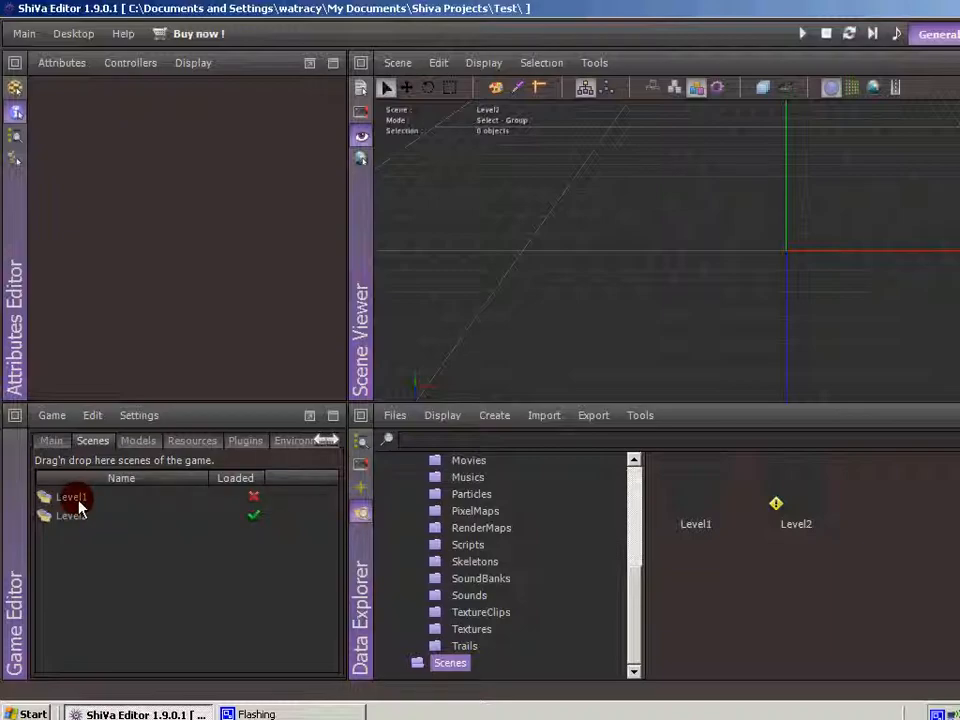